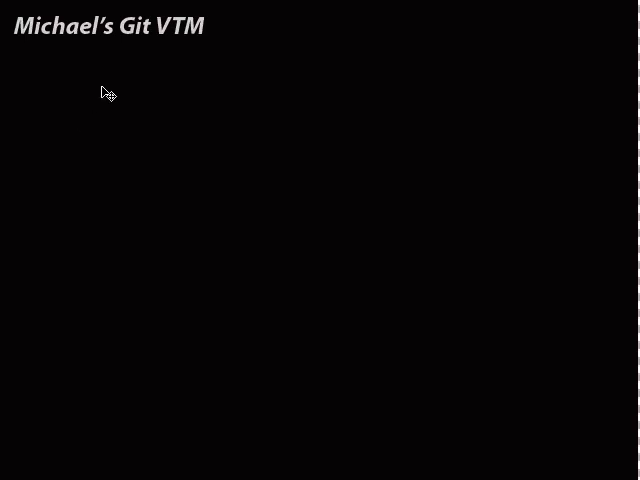
{"action": "mouse_move", "coordinate": [457, 207]}
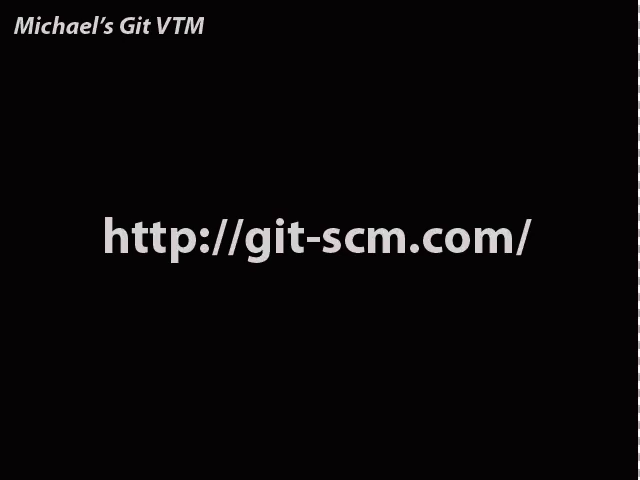
{"action": "mouse_move", "coordinate": [464, 94]}
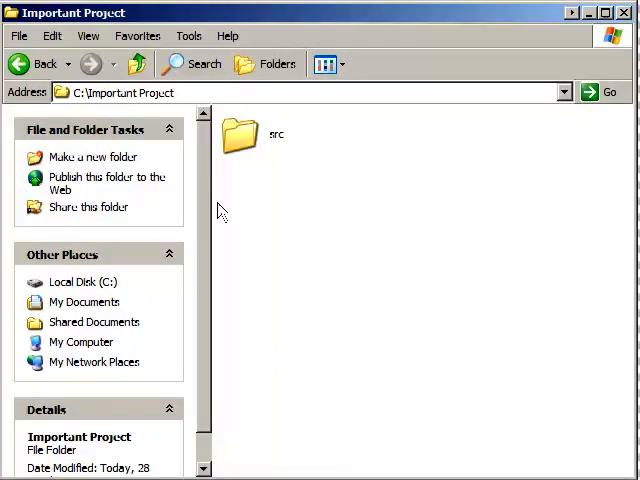
{"action": "mouse_move", "coordinate": [258, 140]}
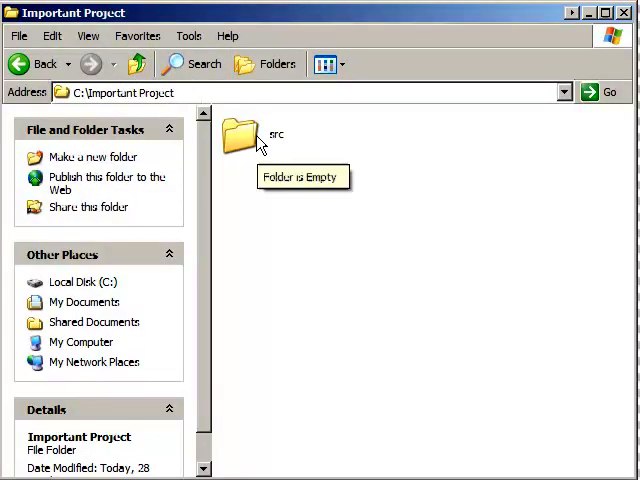
Duplicate the src folder so a Copy of src appears in Important Project.
{"action": "left_click", "coordinate": [240, 135]}
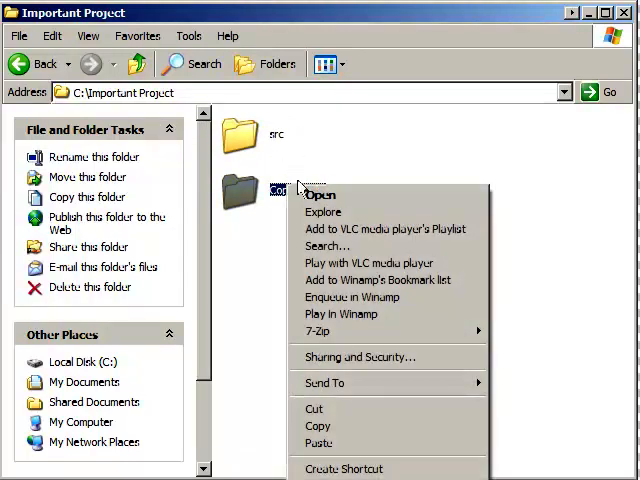
Rename the copied folder to 'src-before we change everything'.
{"action": "left_click", "coordinate": [317, 443]}
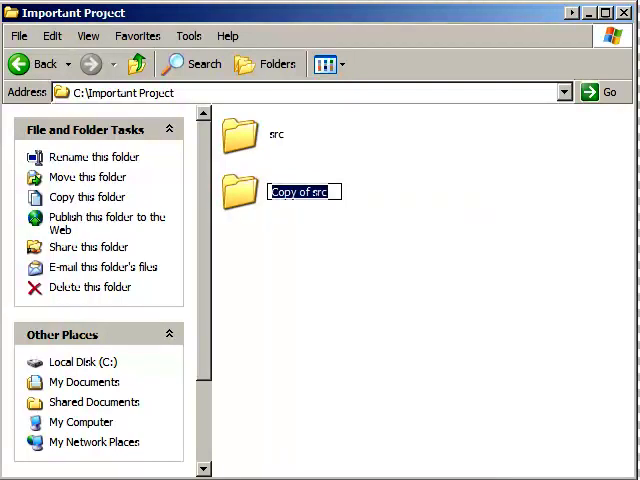
{"action": "type", "text": "src-before we change everything"}
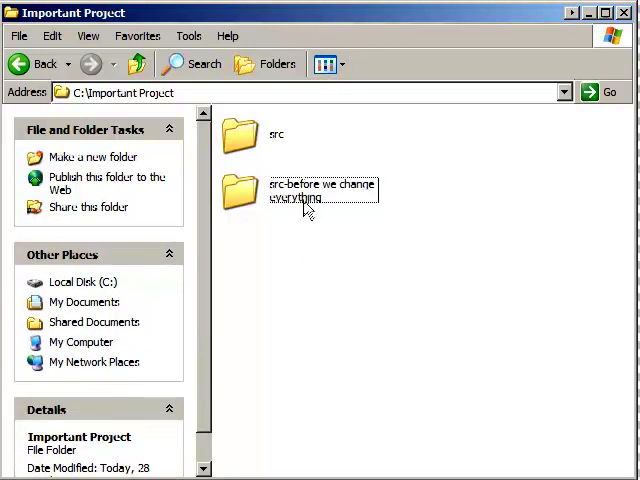
{"action": "mouse_move", "coordinate": [305, 205]}
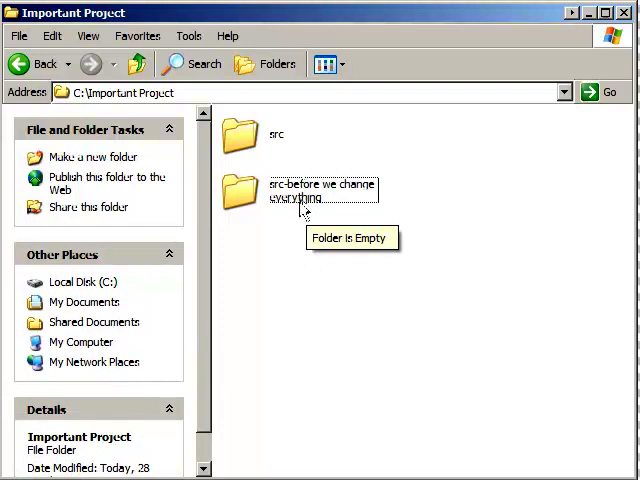
{"action": "mouse_move", "coordinate": [345, 242]}
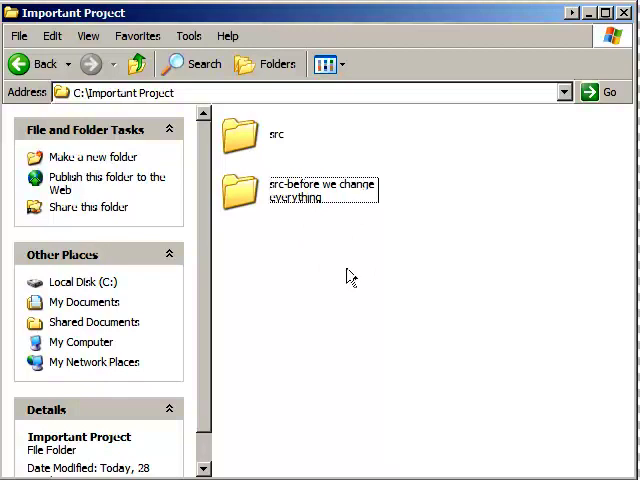
{"action": "mouse_move", "coordinate": [348, 280]}
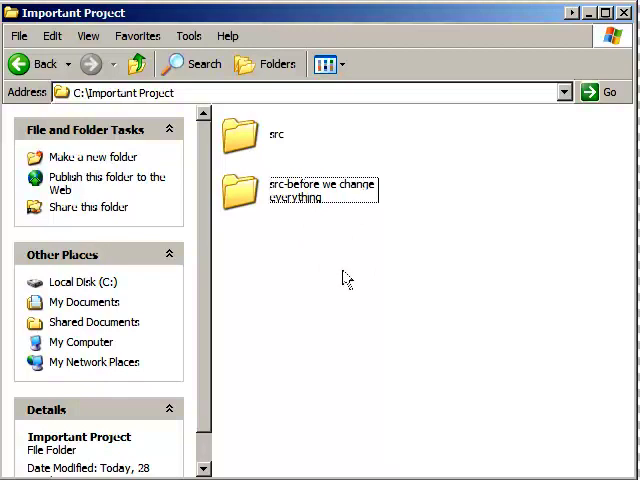
{"action": "mouse_move", "coordinate": [344, 292]}
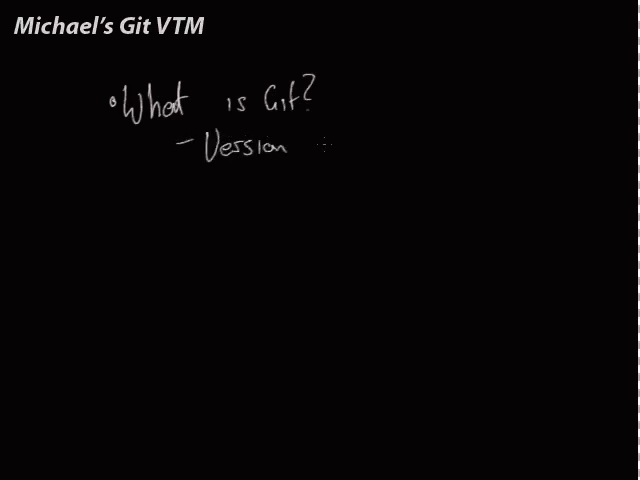
Handwrite 'What is Git?' with the dash point 'Version control system' beneath it.
{"action": "type", "text": "control system"}
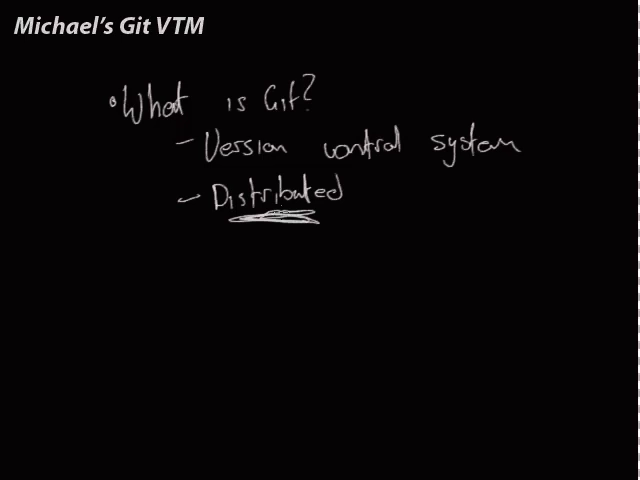
{"action": "mouse_move", "coordinate": [327, 331]}
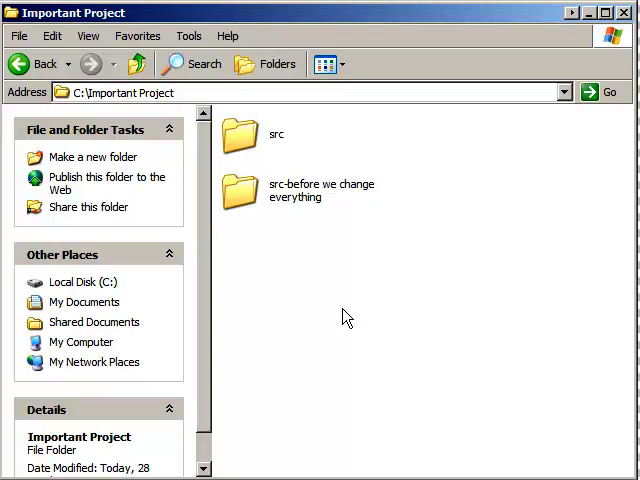
{"action": "mouse_move", "coordinate": [322, 274]}
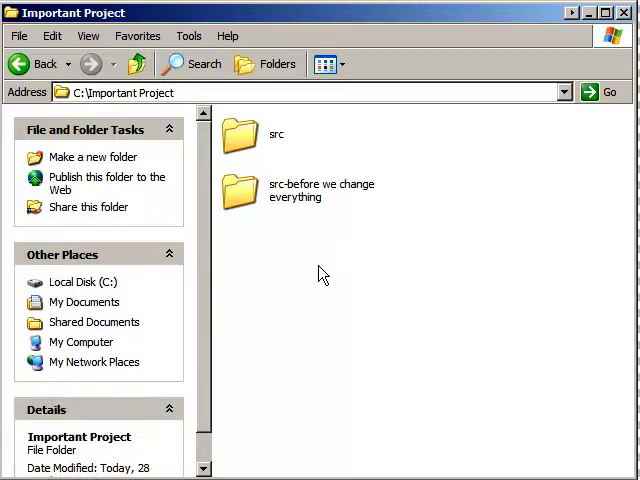
{"action": "mouse_move", "coordinate": [293, 207]}
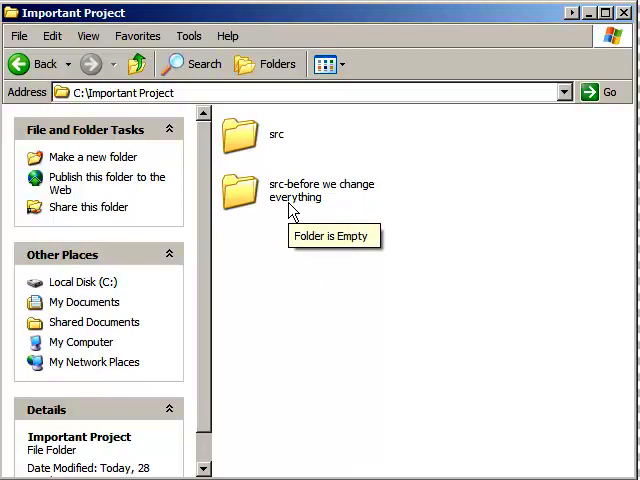
{"action": "mouse_move", "coordinate": [177, 165]}
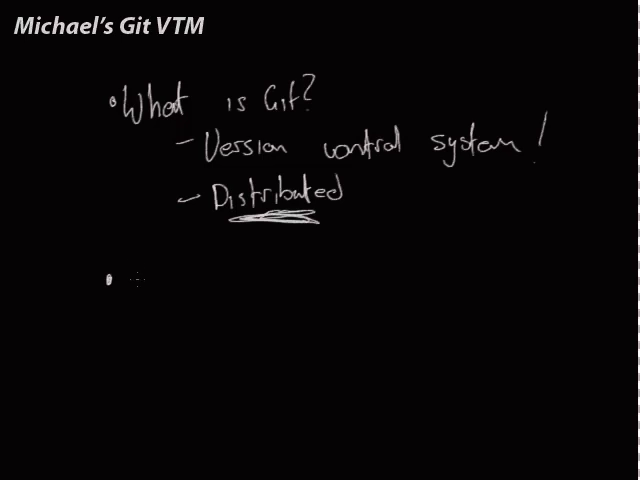
Add '!' after 'system' and begin a second bullet reading 'Whe…'.
{"action": "type", "text": "Whe"}
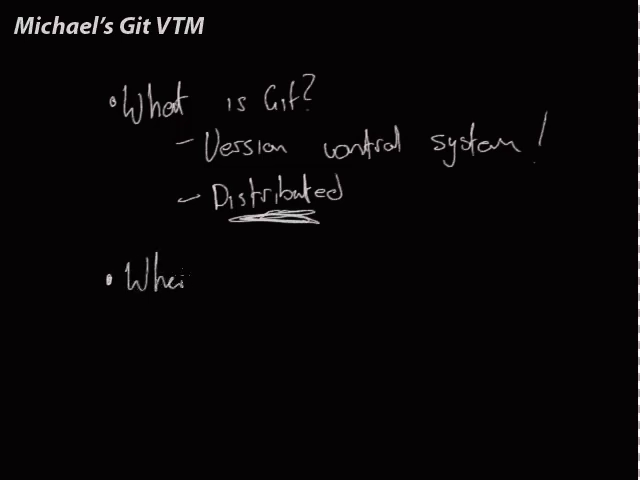